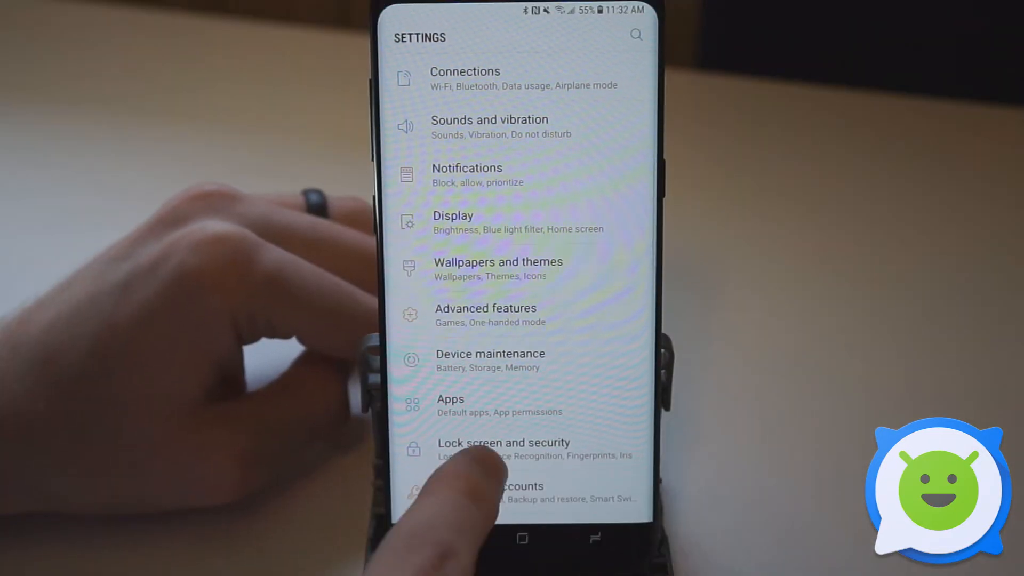
- Go to Lock screen and security, then Always On Display settings
click(503, 443)
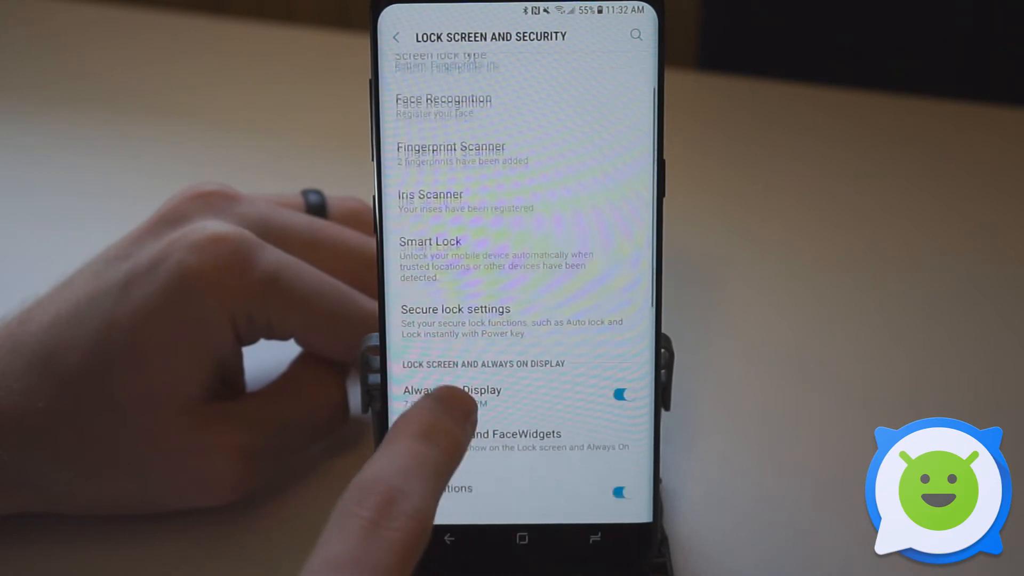
click(452, 392)
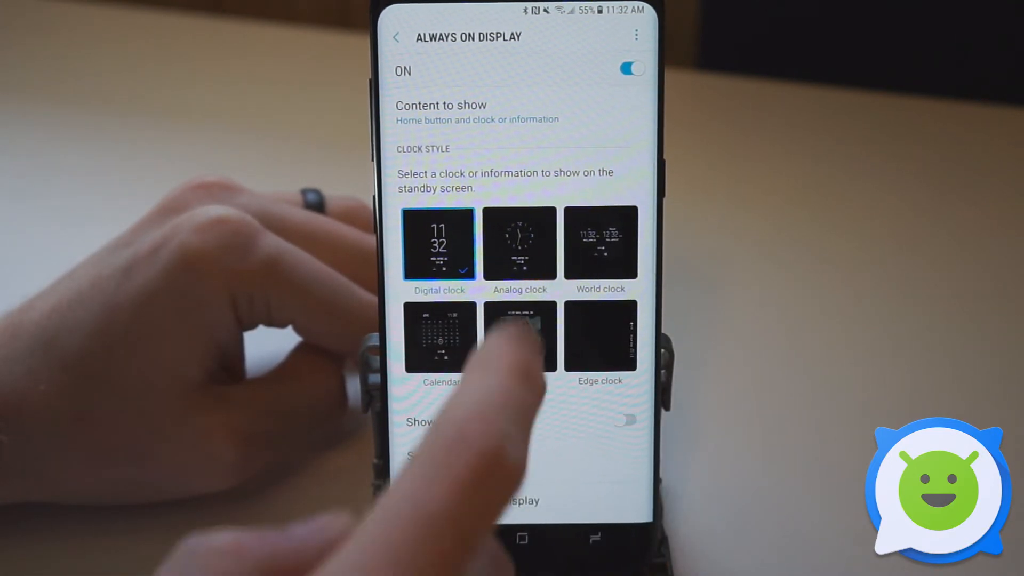
click(519, 243)
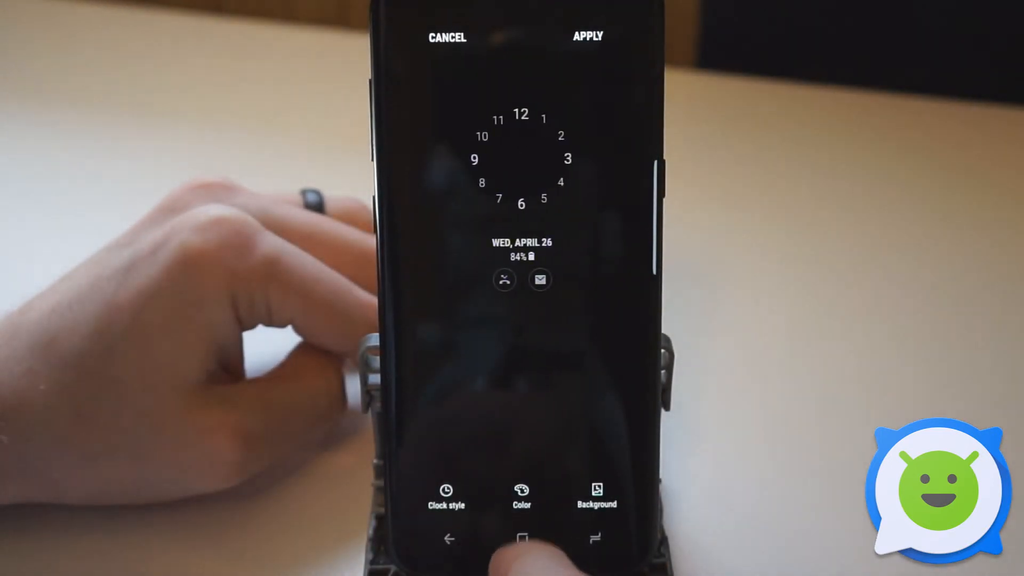
click(521, 494)
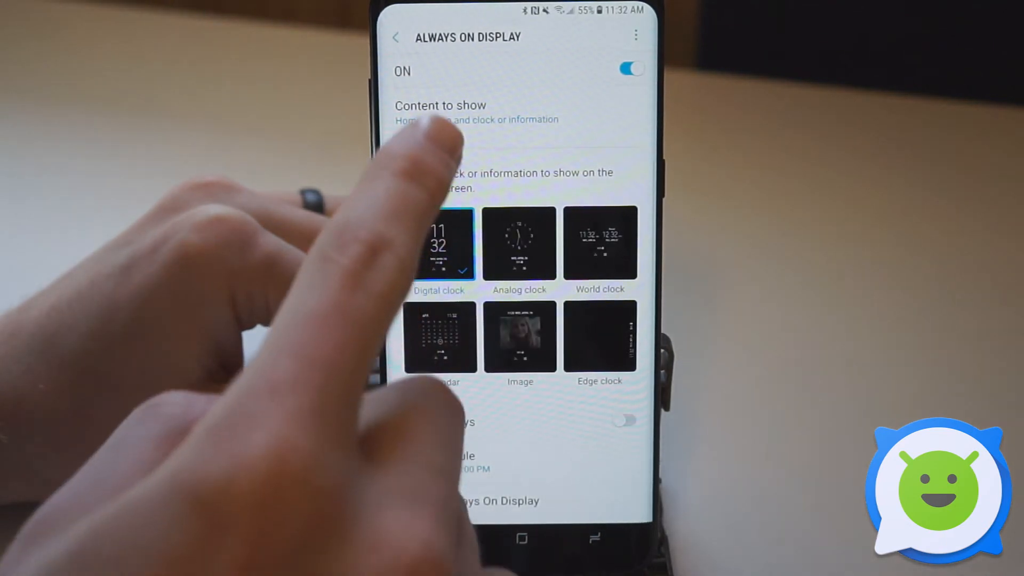
- Set Always On Display content to show Clock or information instead of home button
click(439, 245)
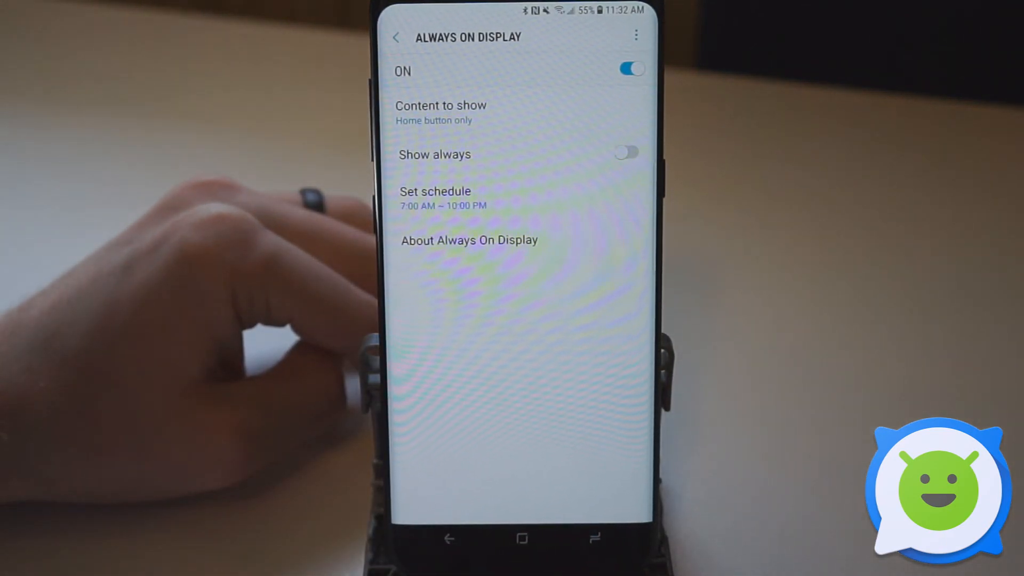
click(441, 112)
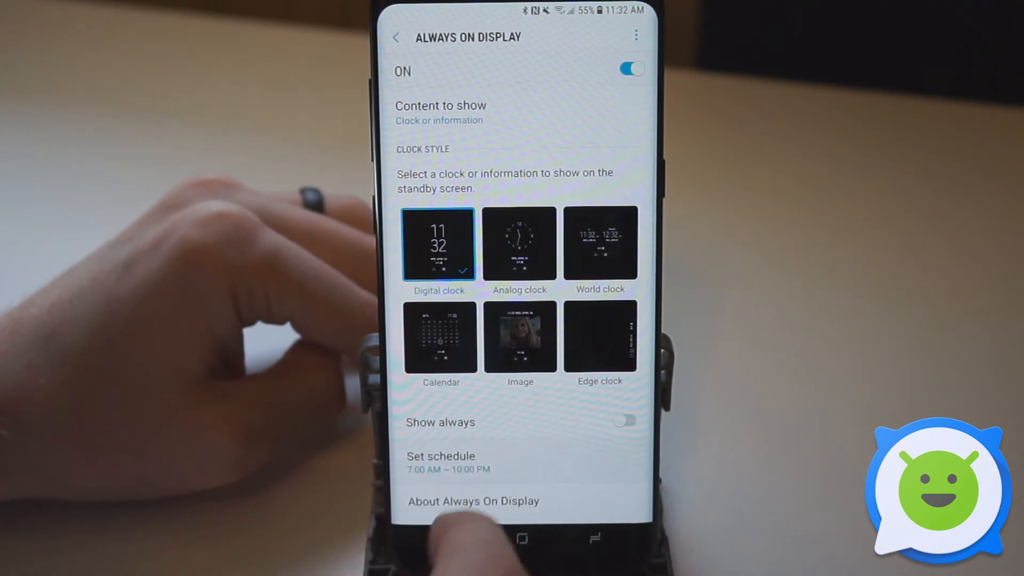
- Bring up the Always On Display schedule showing 7:00 AM to 10:00 PM
click(441, 456)
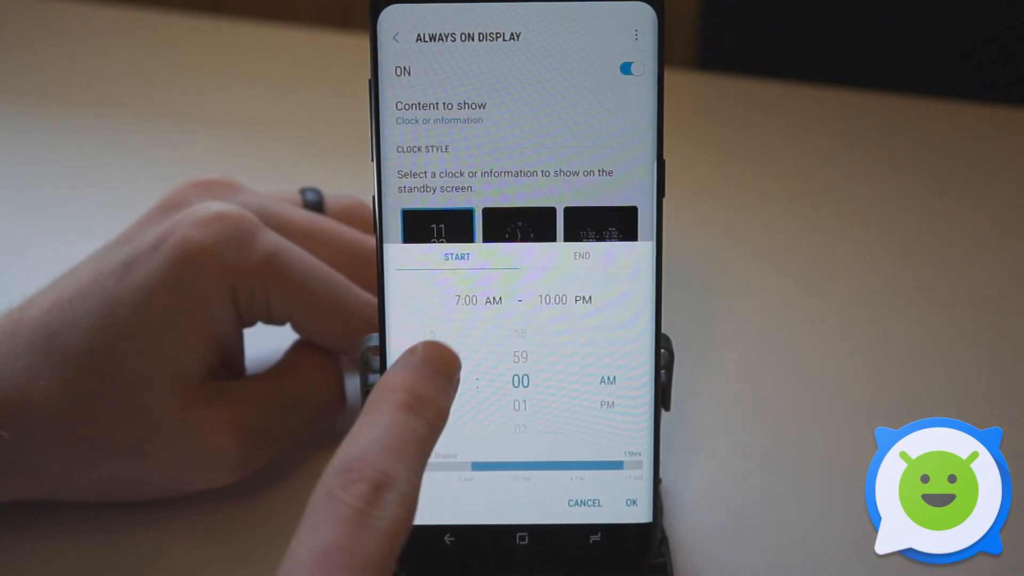
scroll(down, 3)
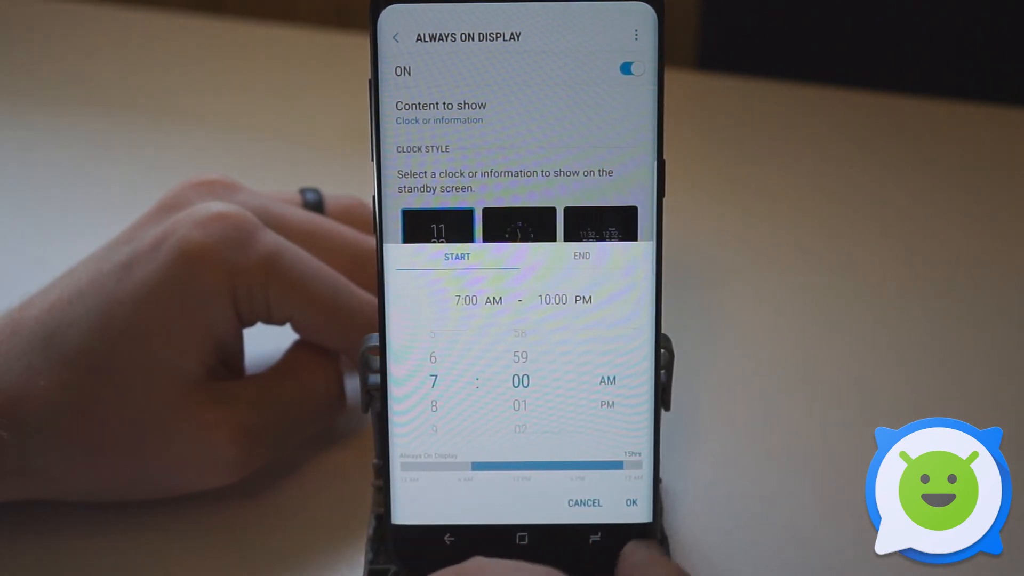